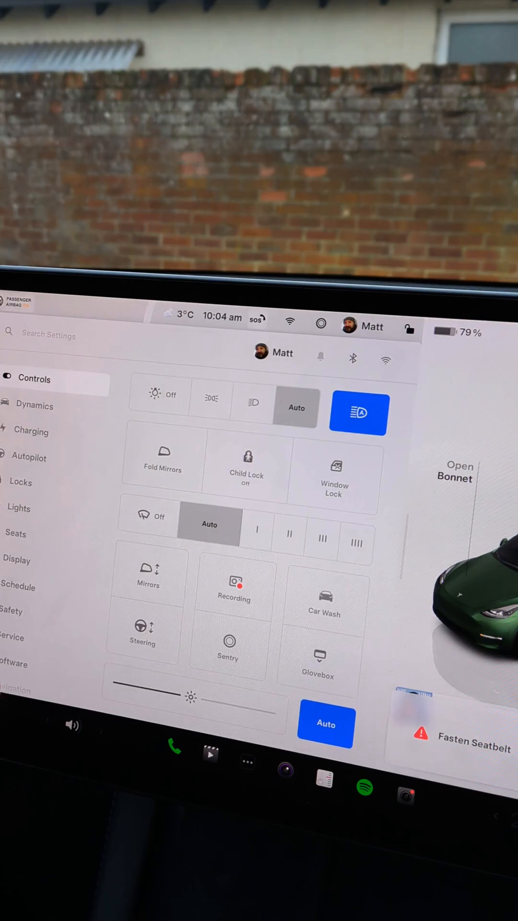
Bring up the Autopilot settings from the settings sidebar
left_click(28, 459)
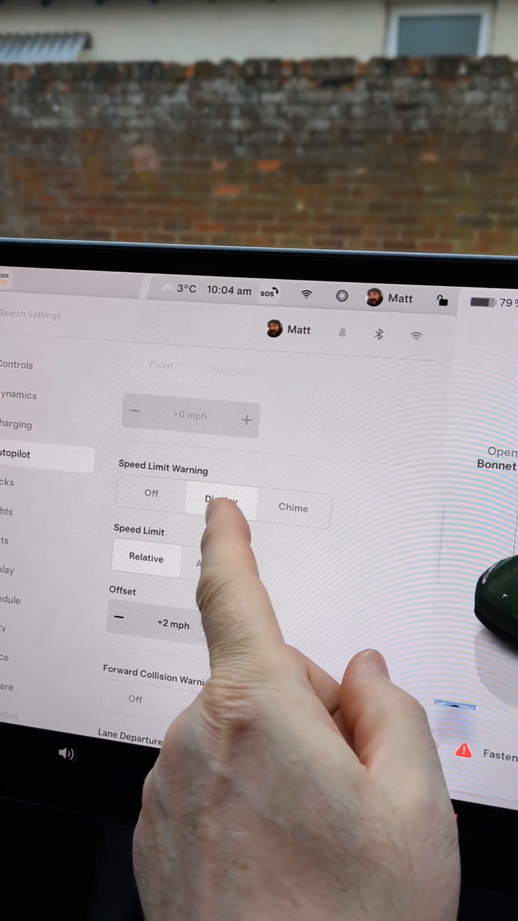
Set Speed Limit Warning to Display and Lane Departure Avoidance to Warning
left_click(222, 505)
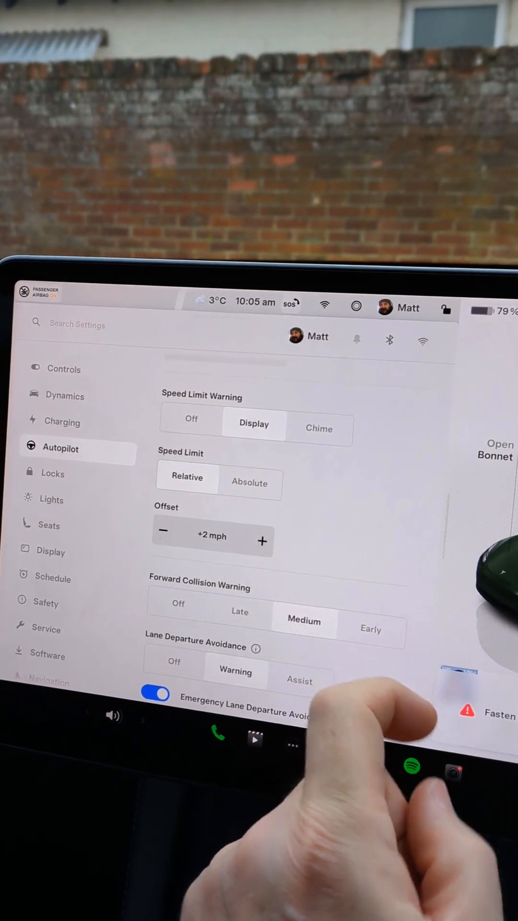
scroll("down", 3)
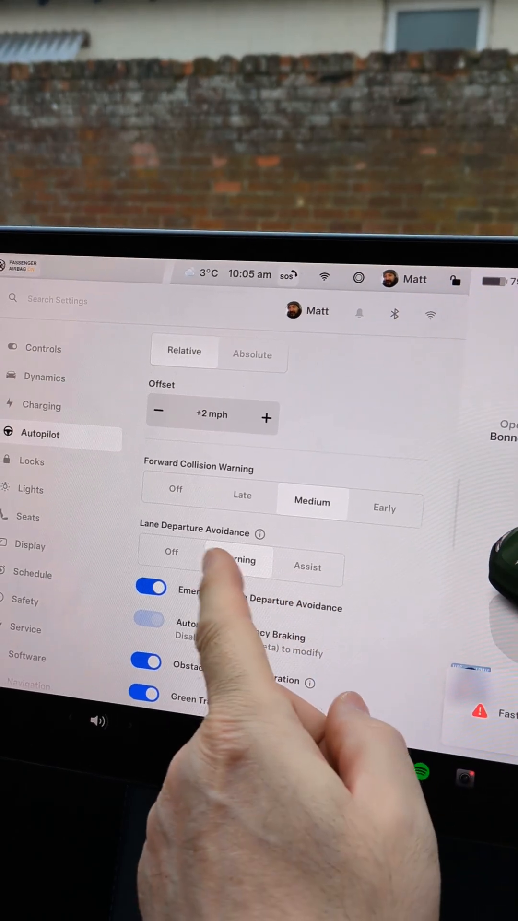
left_click(234, 557)
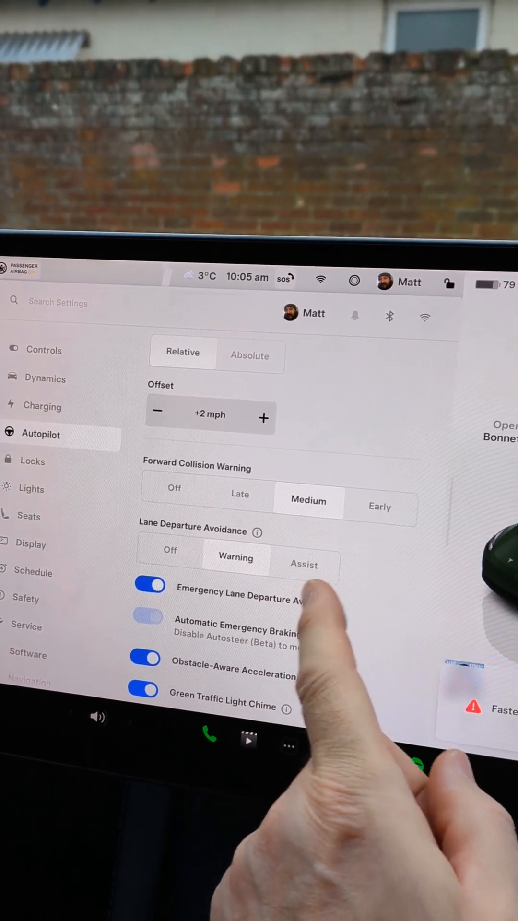